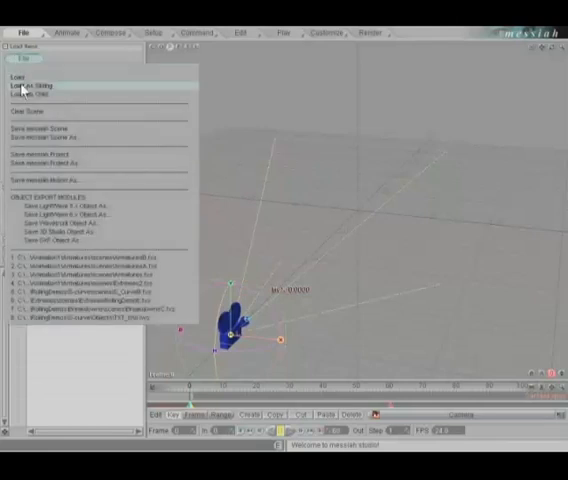
Load the arm scene file with its hand bones from the Open File dialog
left_click(20, 78)
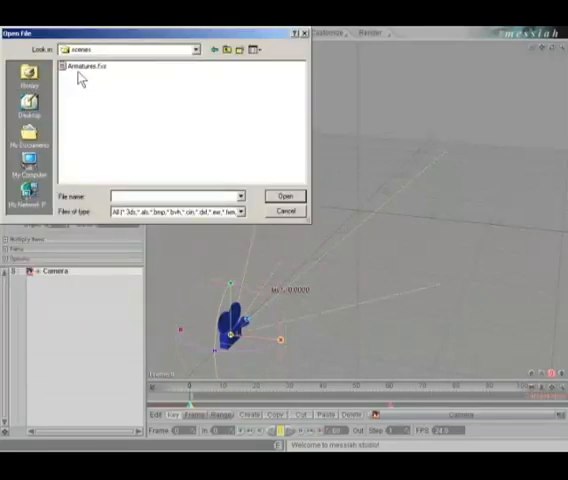
left_click(286, 196)
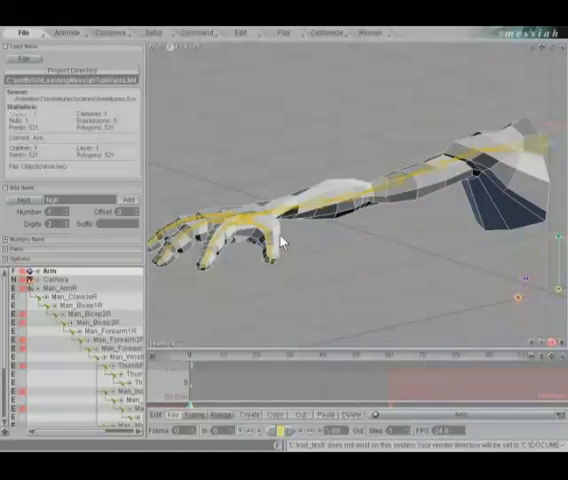
mouse_move(288, 292)
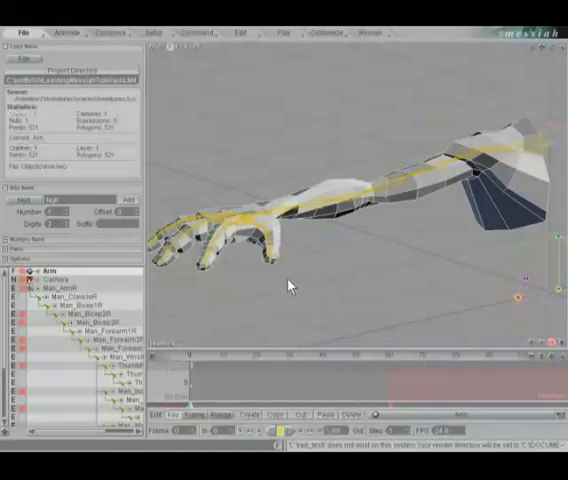
In Customize, select the Man_IndexCurl finger control and curl the fingers with it
left_click(196, 32)
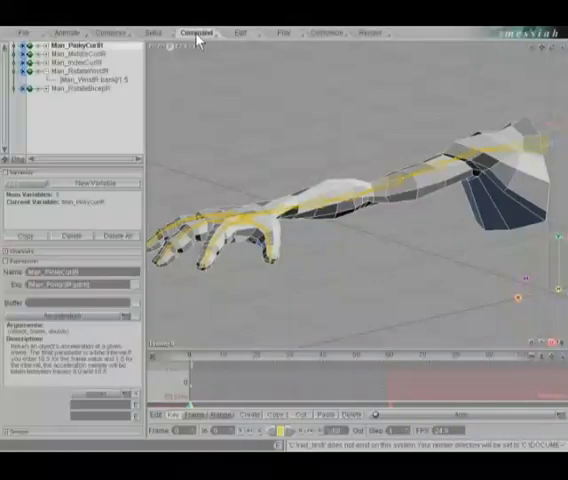
left_click(84, 72)
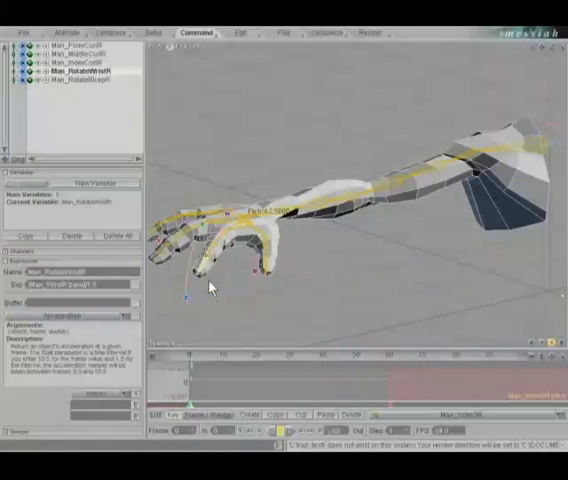
mouse_move(214, 296)
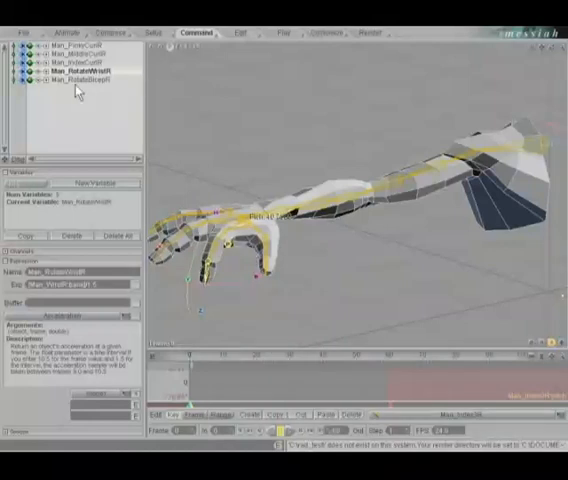
Show the Animate item list of scene items before moving to Setup
left_click(56, 32)
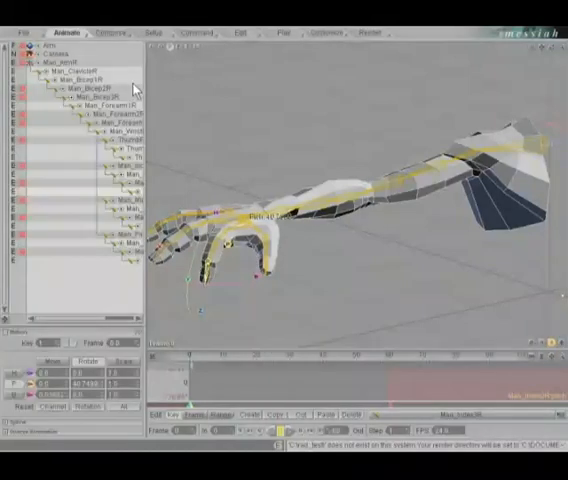
mouse_move(164, 264)
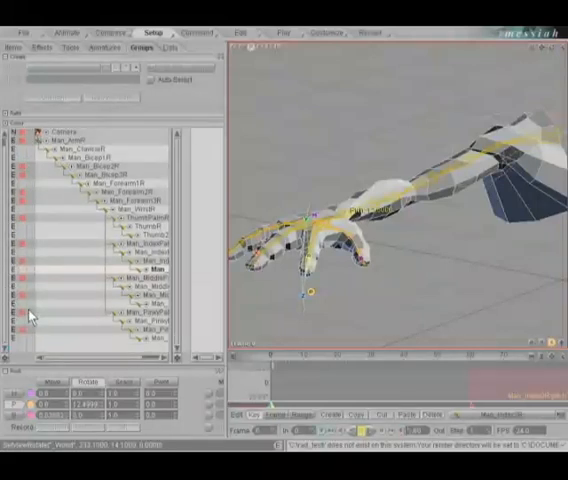
In Setup, show the bone hierarchy and select the hand's root bone
left_click(80, 152)
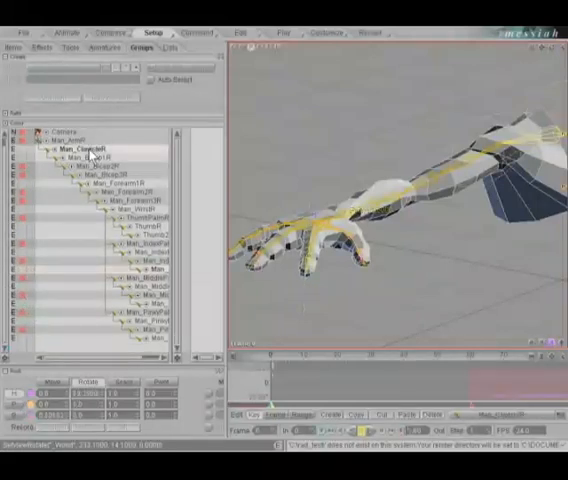
left_click(84, 156)
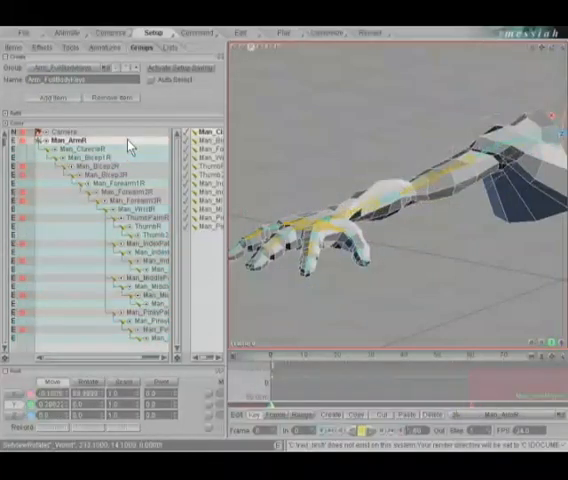
In Armatures, add a new hand armature and expand its entry for finger handles
left_click(118, 46)
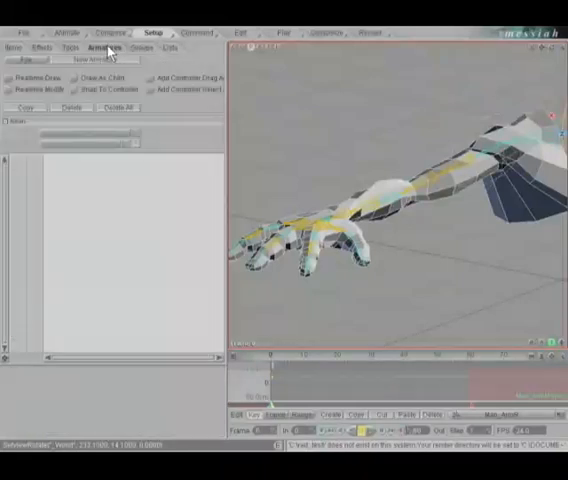
mouse_move(296, 316)
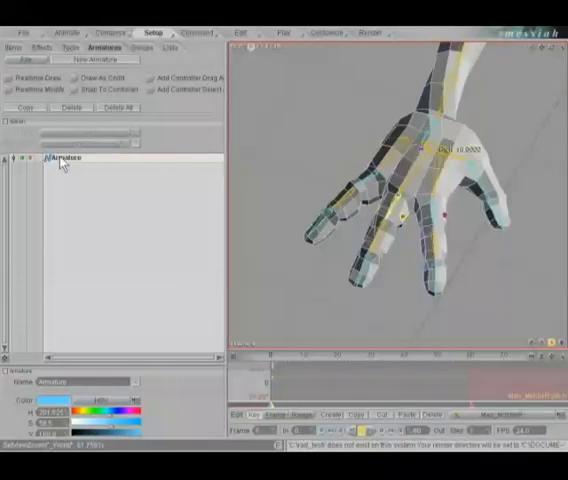
double_click(68, 158)
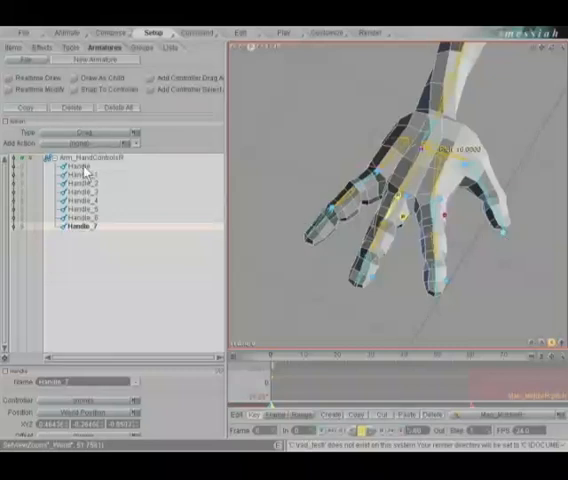
Rename the first four finger handles after their respective fingers
left_click(78, 168)
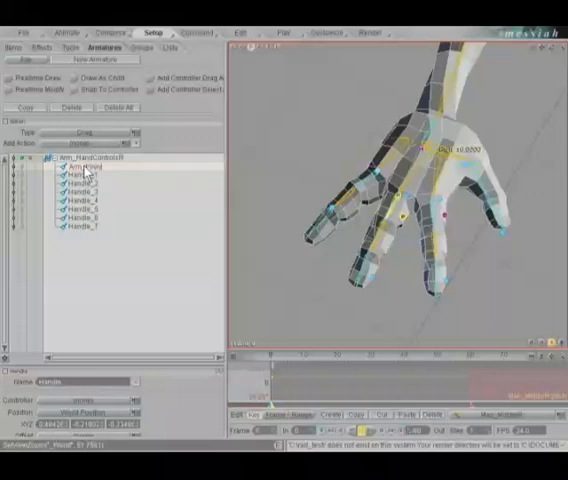
left_click(80, 164)
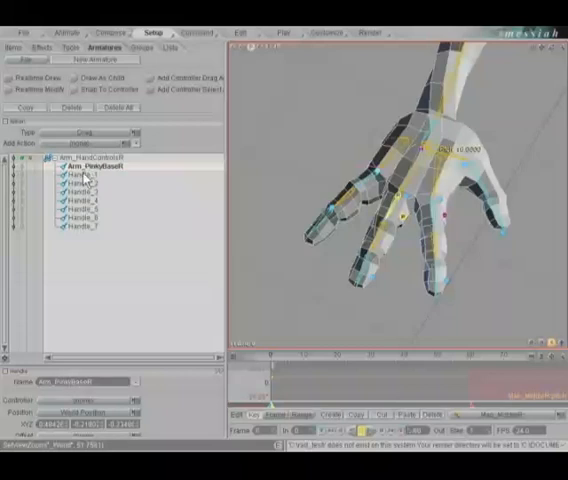
left_click(80, 174)
type("Arm_Pinky")
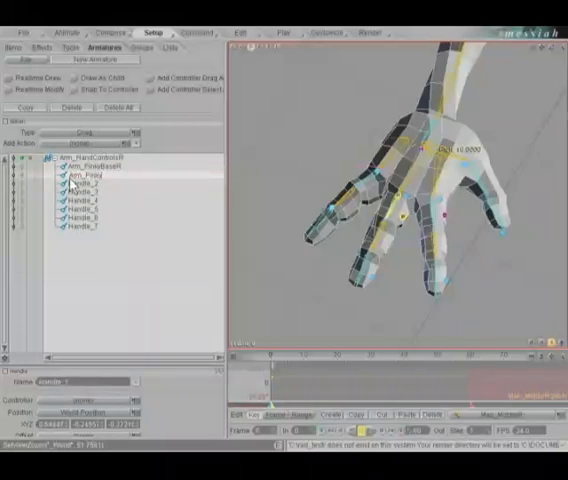
left_click(90, 172)
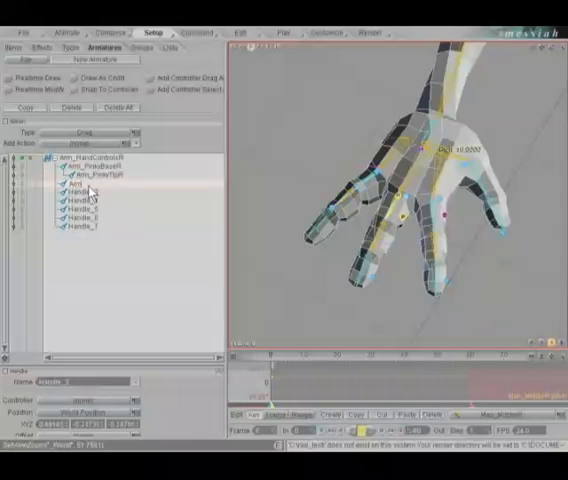
left_click(84, 184)
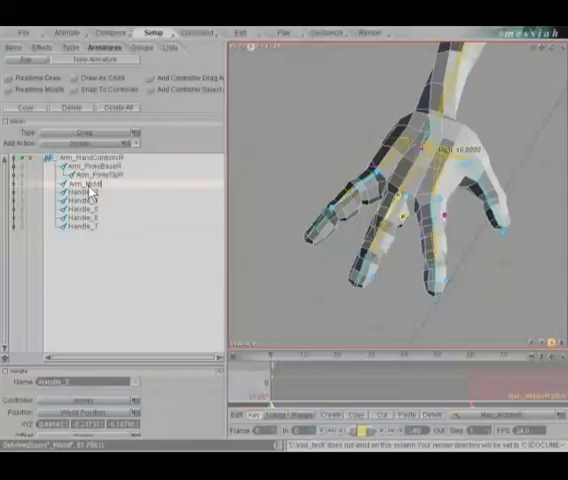
left_click(84, 184)
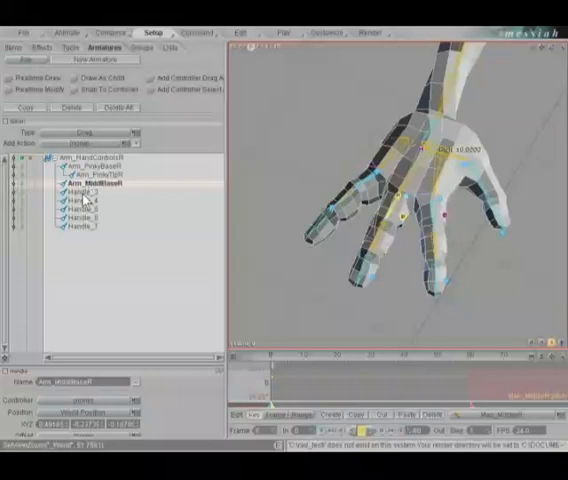
left_click(76, 192)
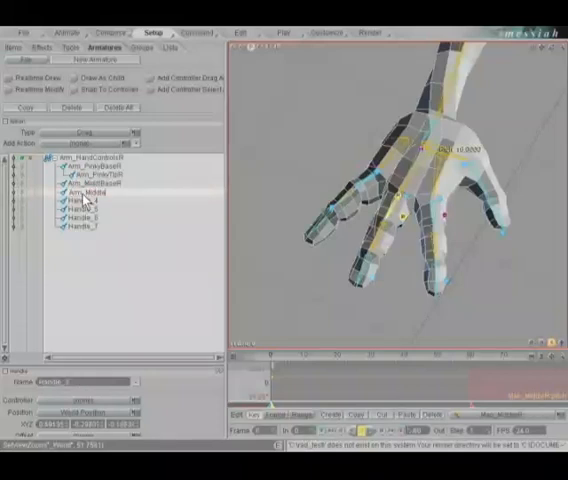
left_click(96, 188)
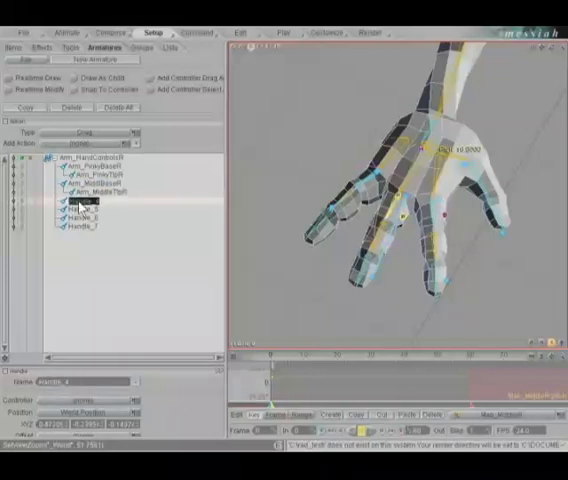
Rename the remaining handles, then make the thumb tip bone current and expand its properties
left_click(84, 204)
type("Arm_IndexBaseR")
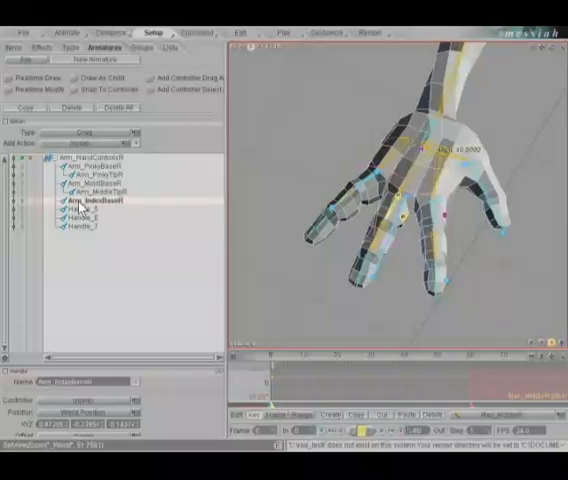
left_click(78, 212)
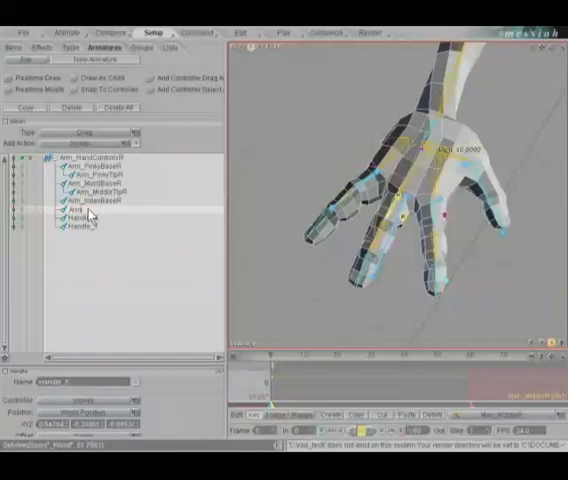
left_click(78, 212)
type("Arm_ThumbBaseR")
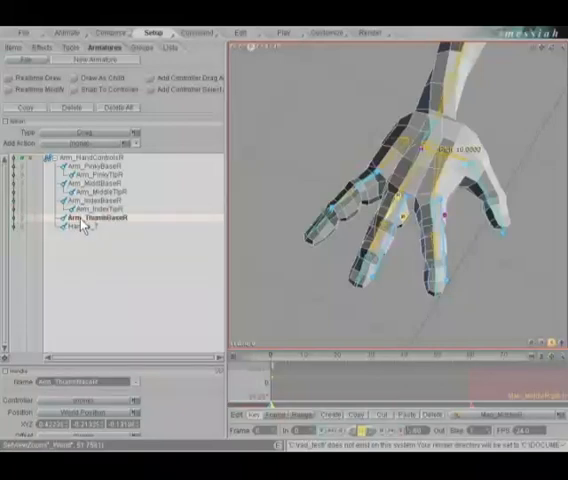
left_click(80, 230)
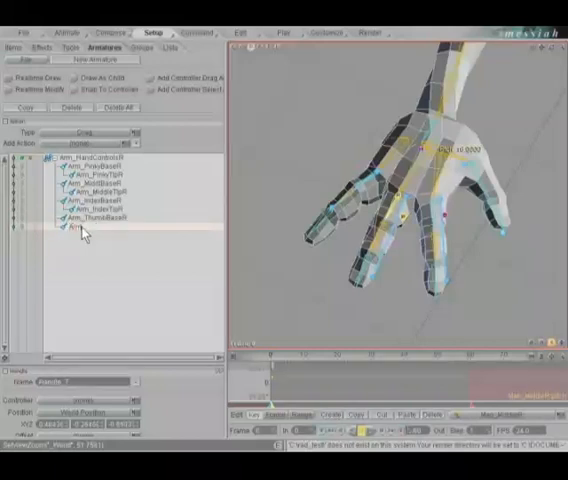
left_click(90, 228)
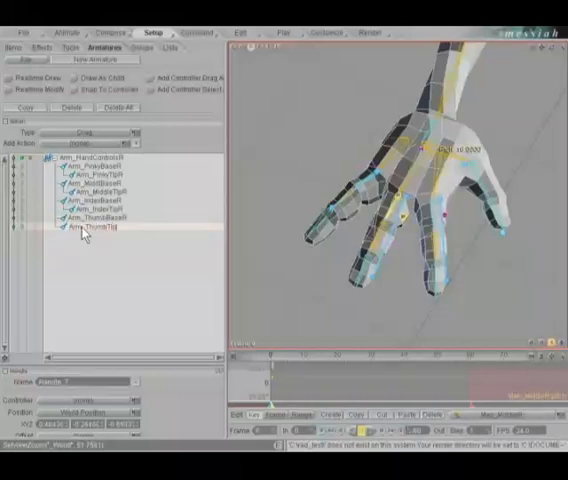
left_click(96, 228)
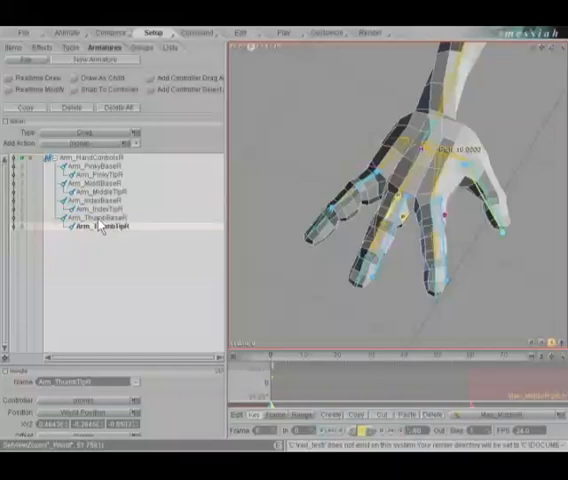
mouse_move(412, 218)
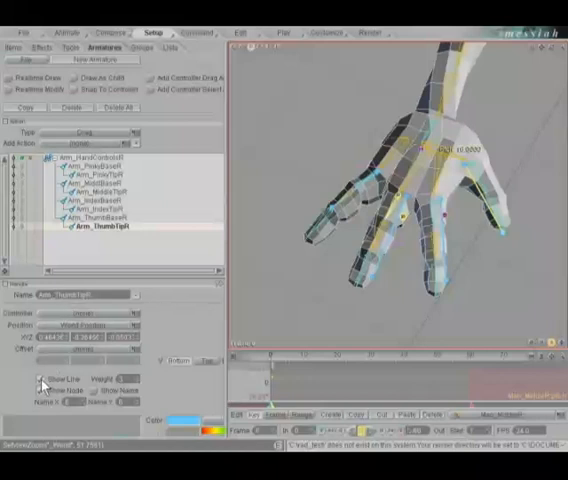
left_click(40, 392)
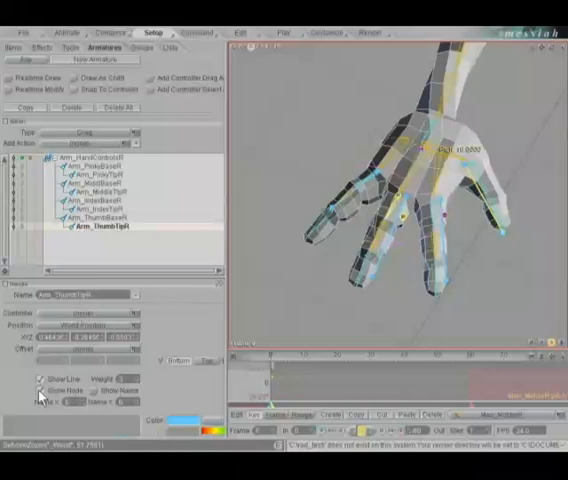
mouse_move(386, 288)
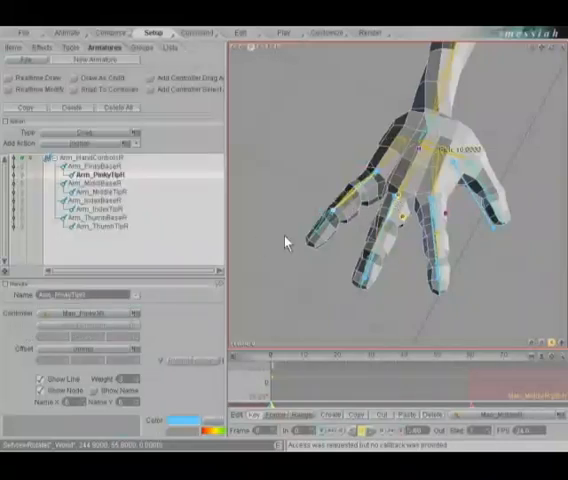
Inspect the pinky and middle finger bones' properties in the armature list
left_click(100, 192)
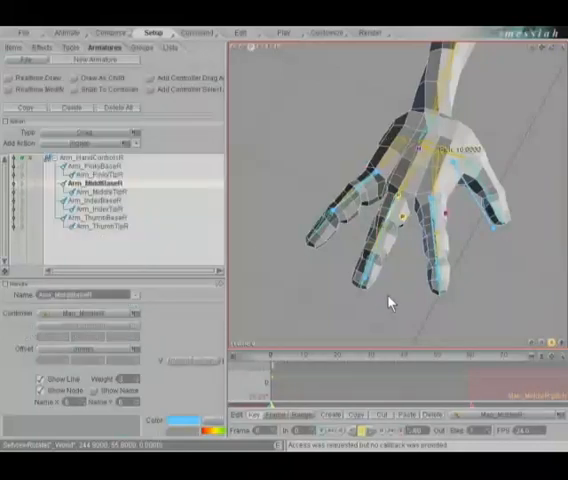
left_click(100, 190)
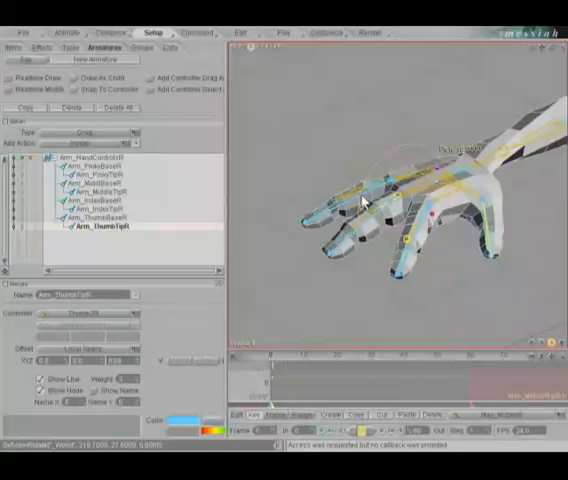
left_click(100, 168)
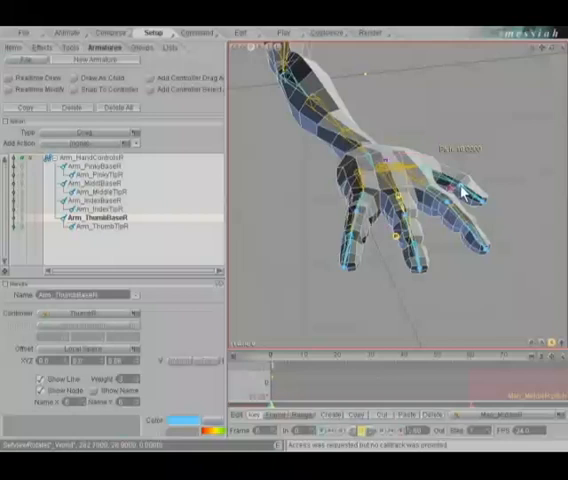
mouse_move(364, 228)
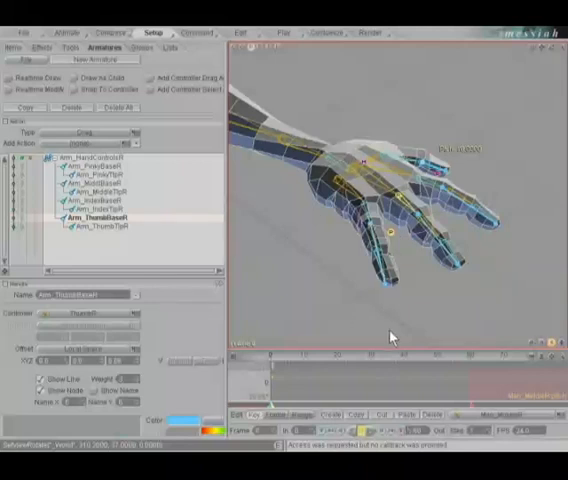
mouse_move(348, 286)
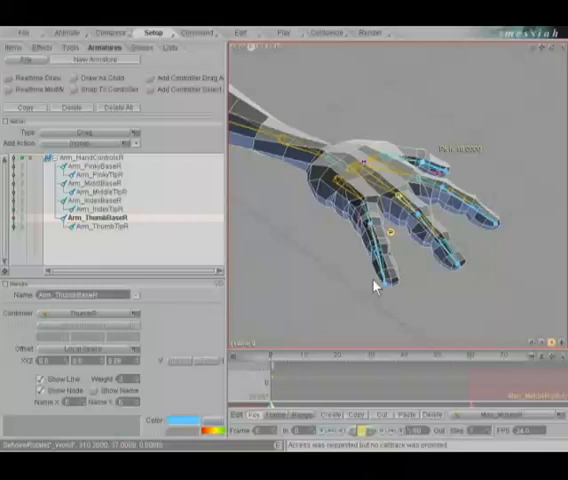
Add a Controller Drag to the first finger bone and expand its settings
left_click(96, 166)
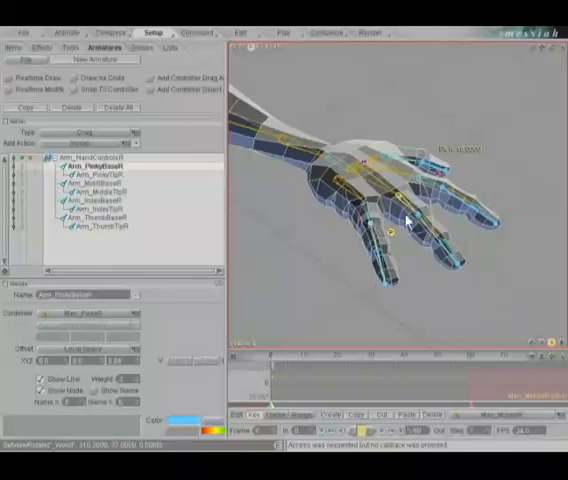
left_click(100, 188)
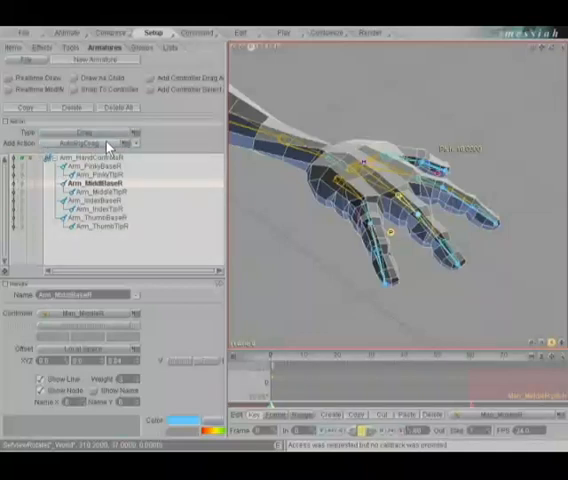
left_click(96, 144)
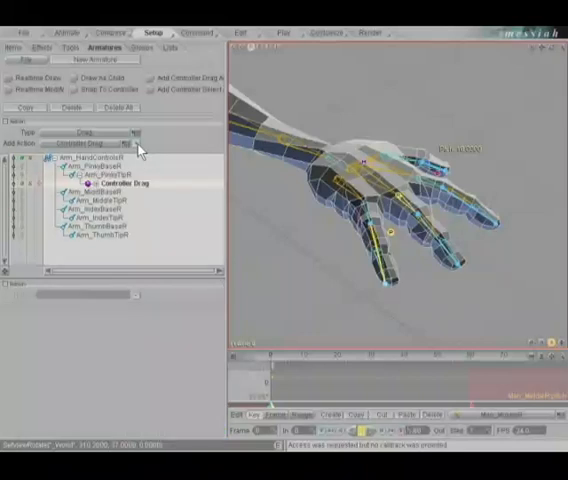
left_click(82, 190)
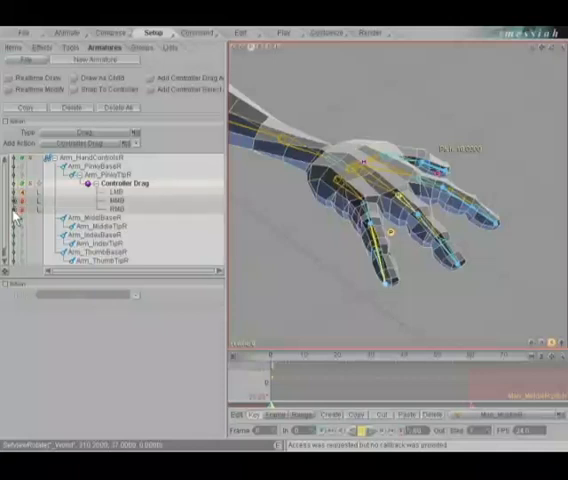
left_click(88, 188)
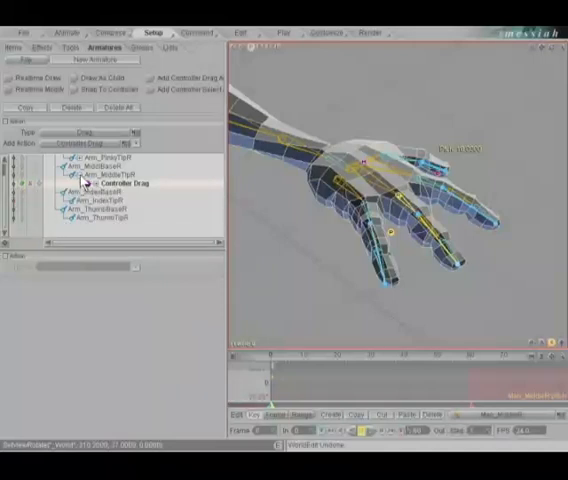
Select the next finger bone and add a Controller Drag handle to it
left_click(108, 184)
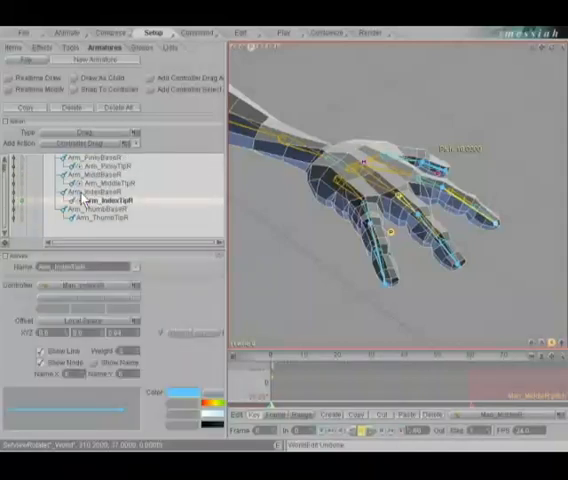
left_click(104, 228)
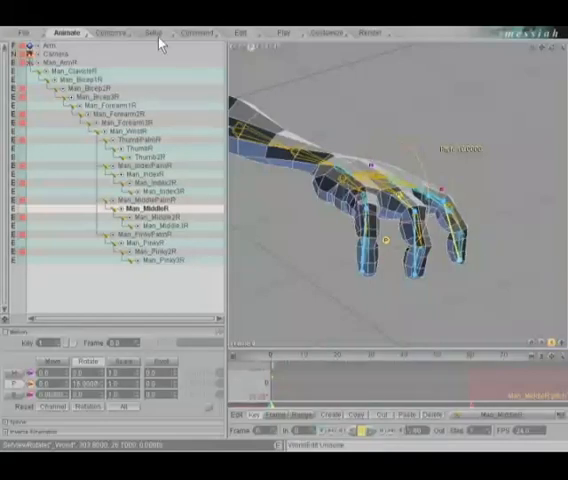
Hide an extra finger bone from the Animate item list
left_click(160, 32)
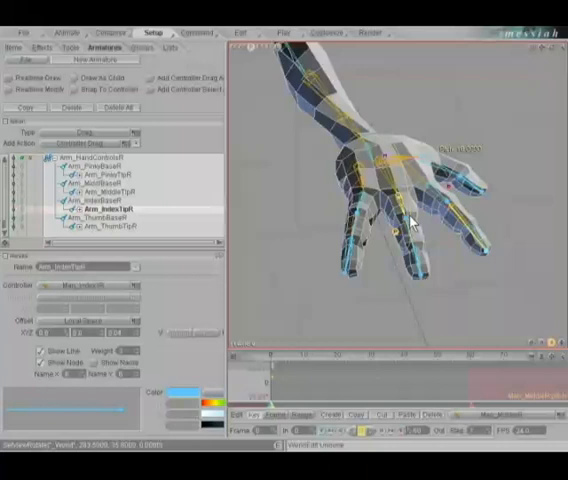
Add a Controller Drag to another finger handle so dragging curls and spreads the fingers
left_click(104, 164)
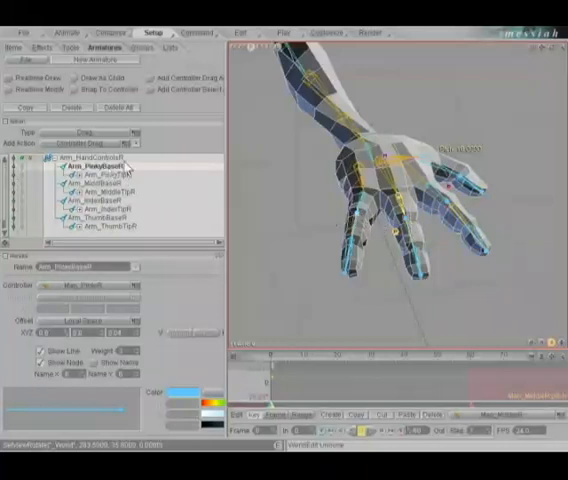
left_click(78, 166)
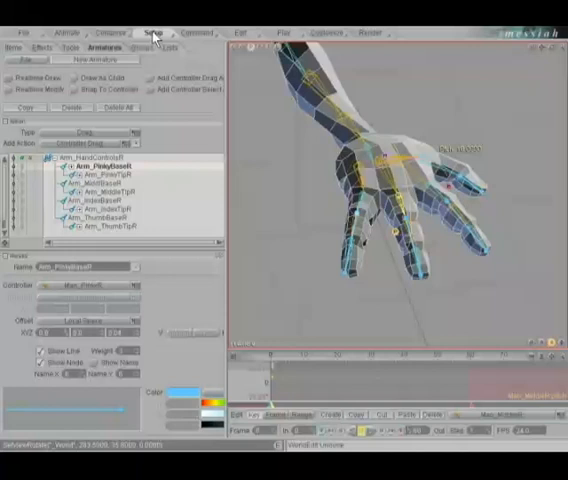
left_click(100, 188)
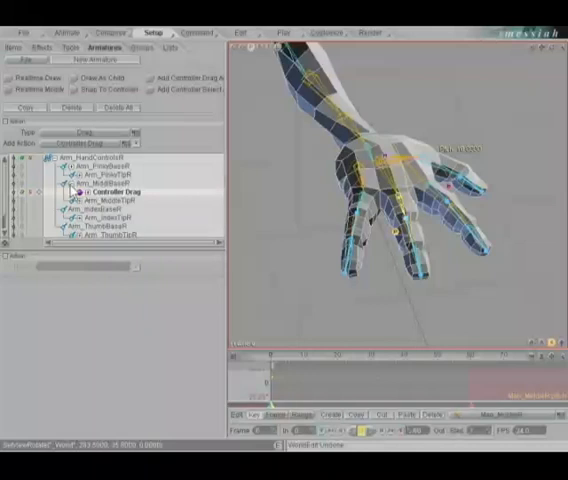
left_click(110, 200)
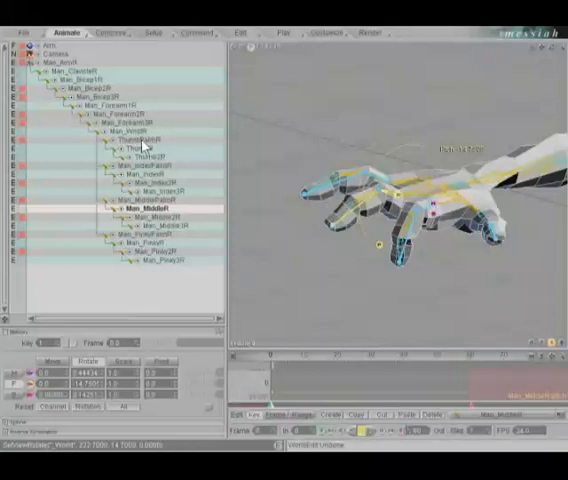
Collapse the finger and helper bones so the list ends at the wrist
left_click(130, 130)
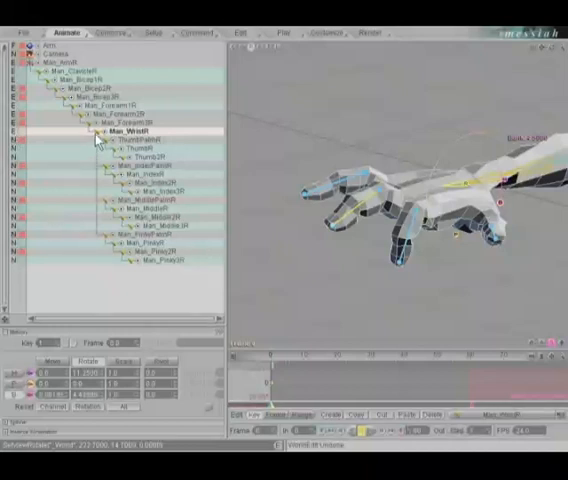
left_click(96, 132)
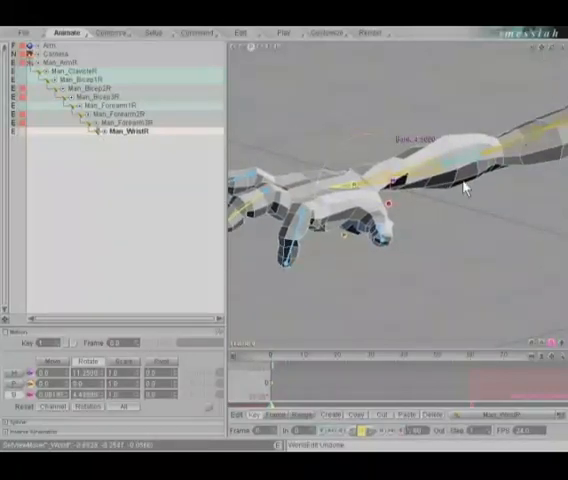
mouse_move(540, 136)
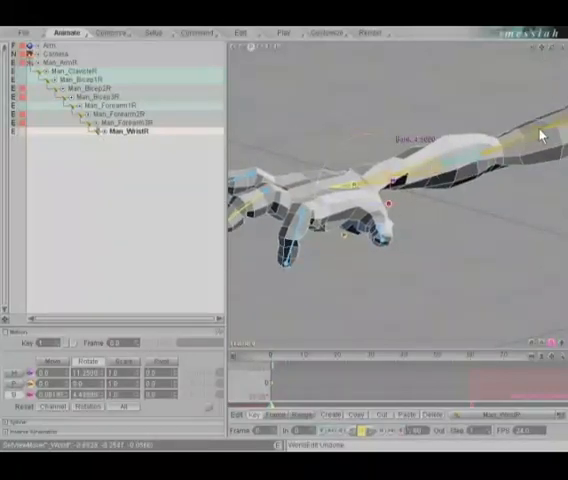